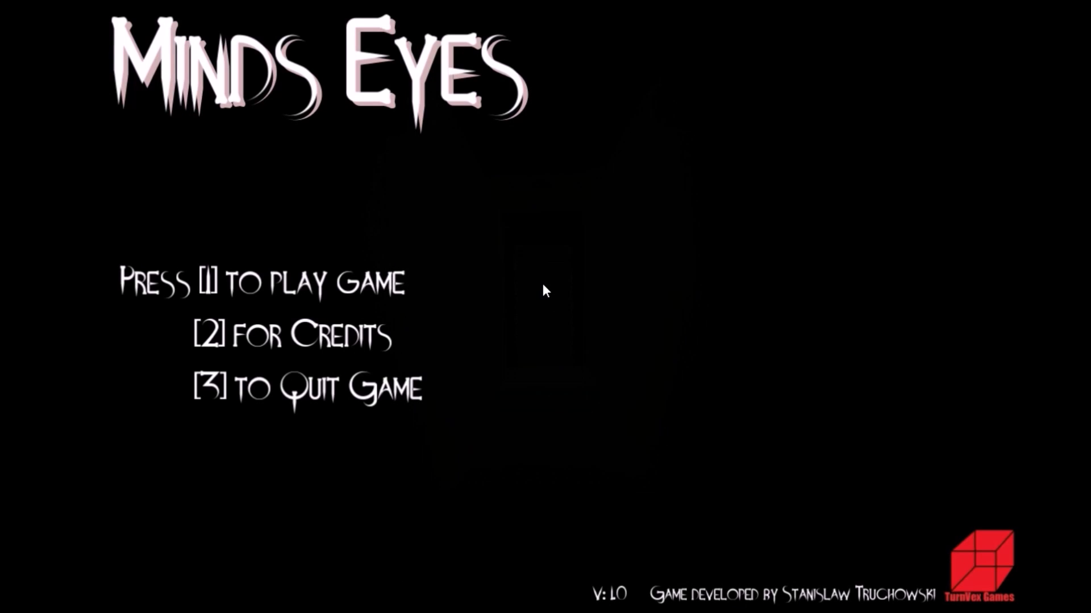
pyautogui.moveTo(514, 292)
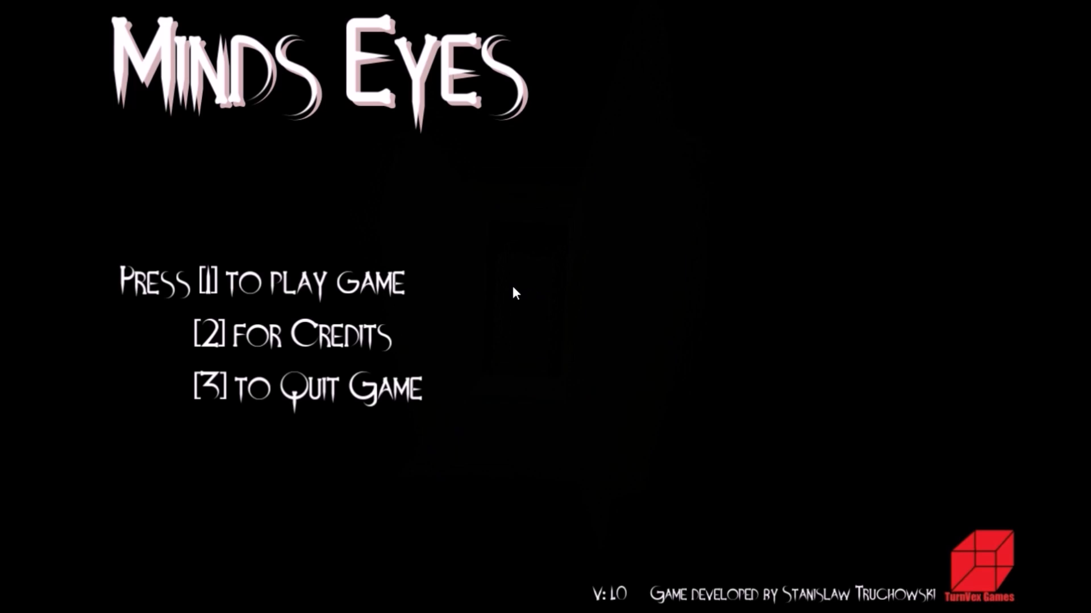
pyautogui.moveTo(647, 341)
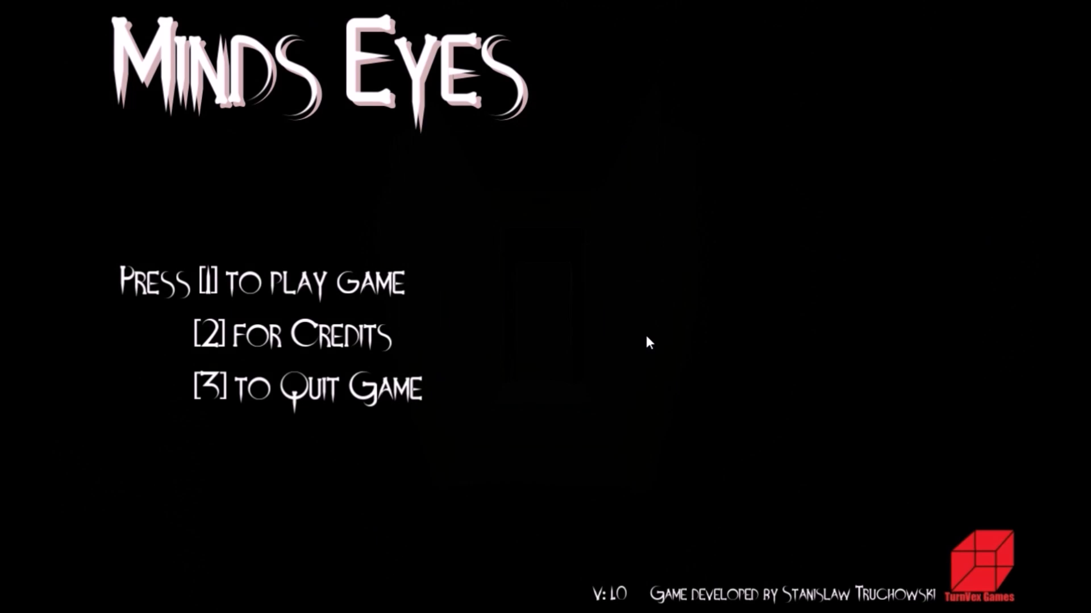
pyautogui.press('1')
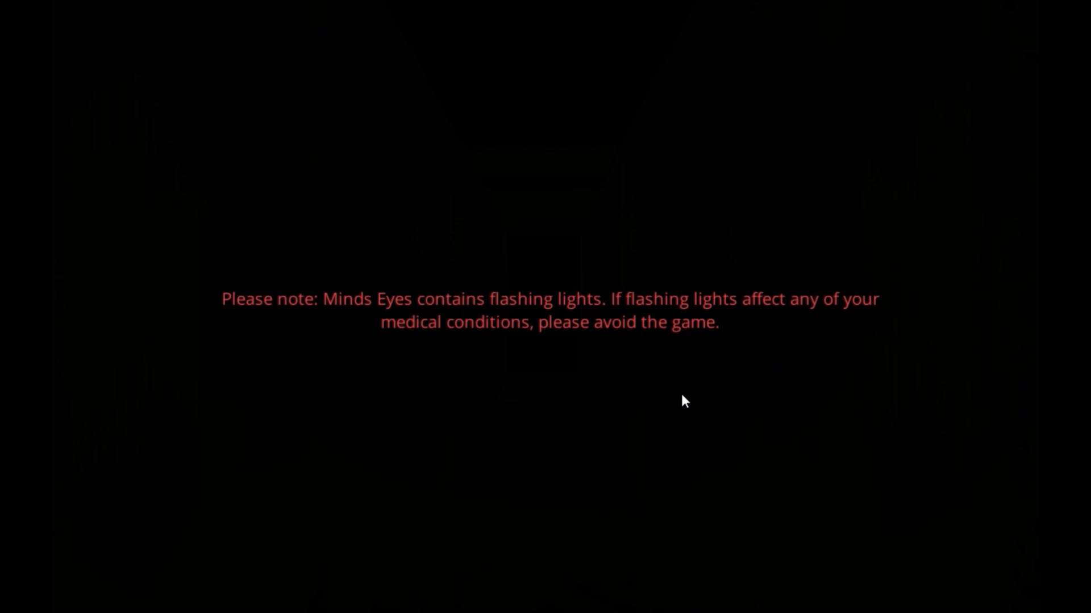
pyautogui.moveTo(542, 406)
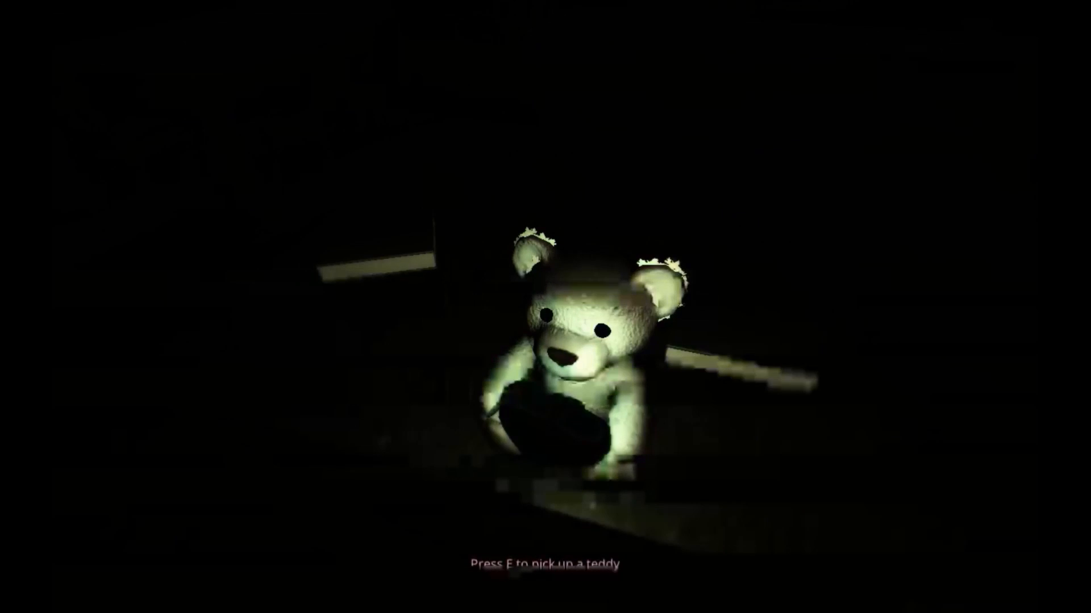
pyautogui.press('e')
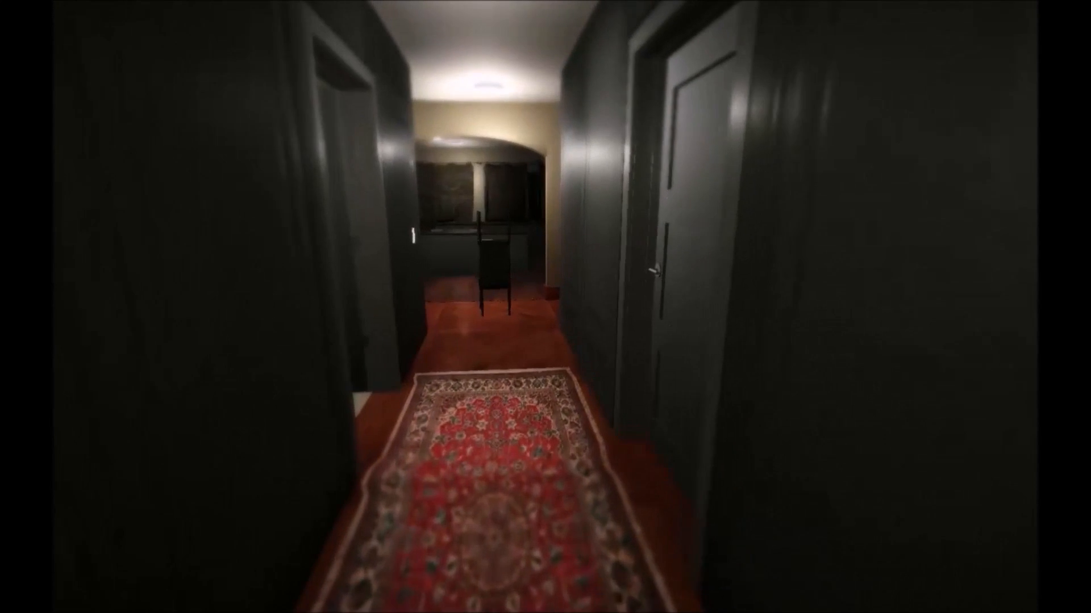
pyautogui.click(657, 271)
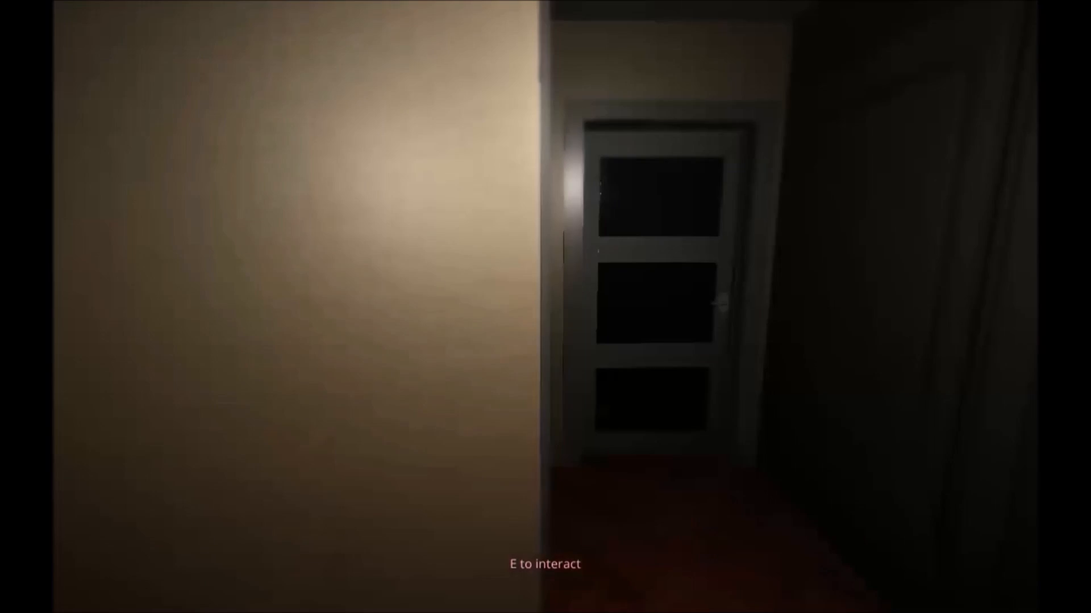
pyautogui.press('e')
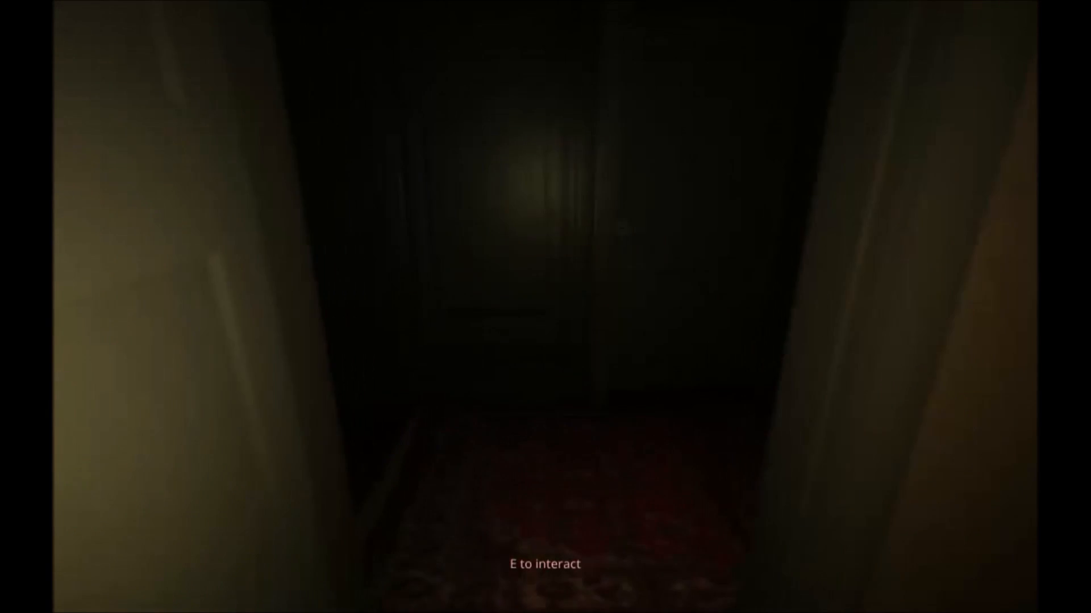
pyautogui.press('e')
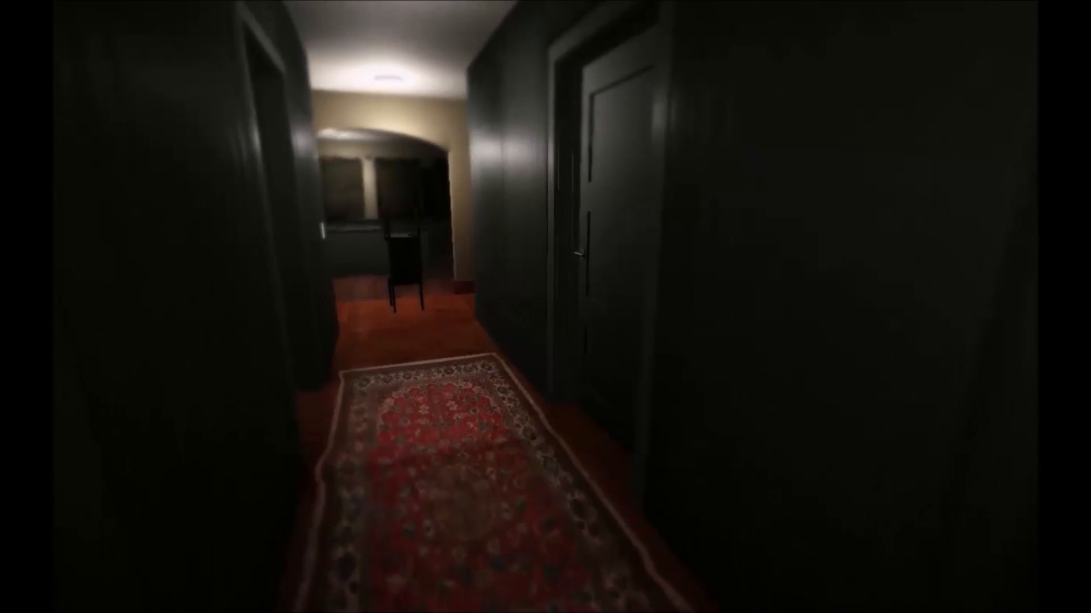
pyautogui.press('w')
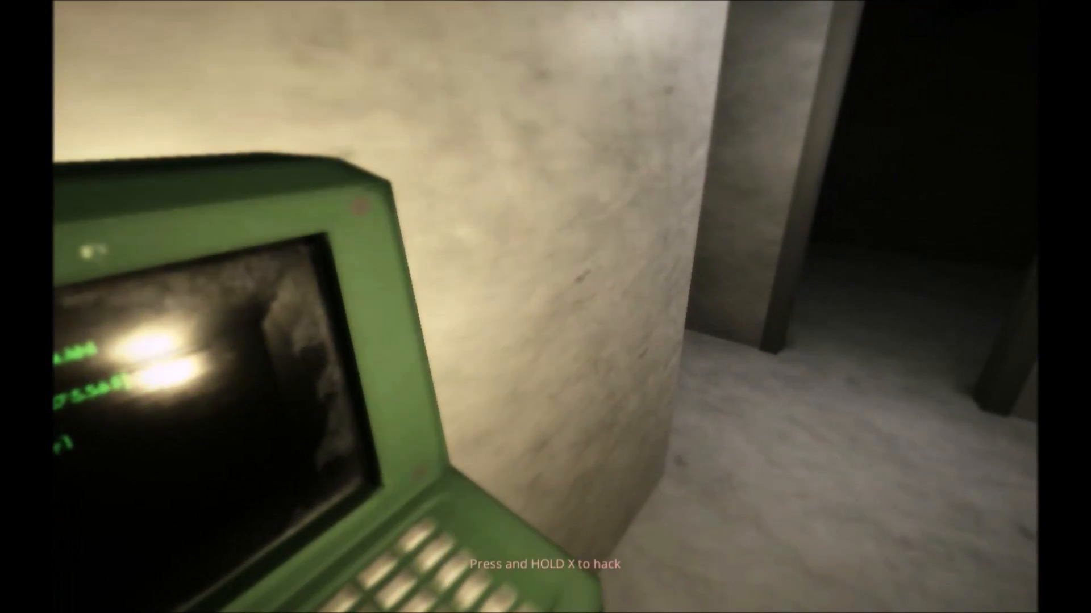
pyautogui.press('x')
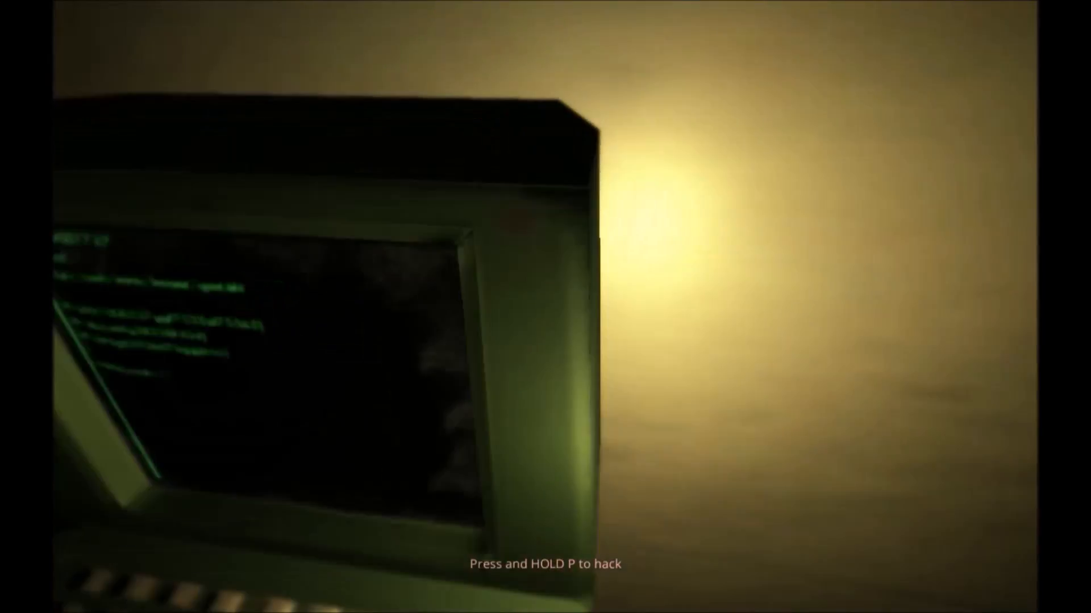
pyautogui.press('p')
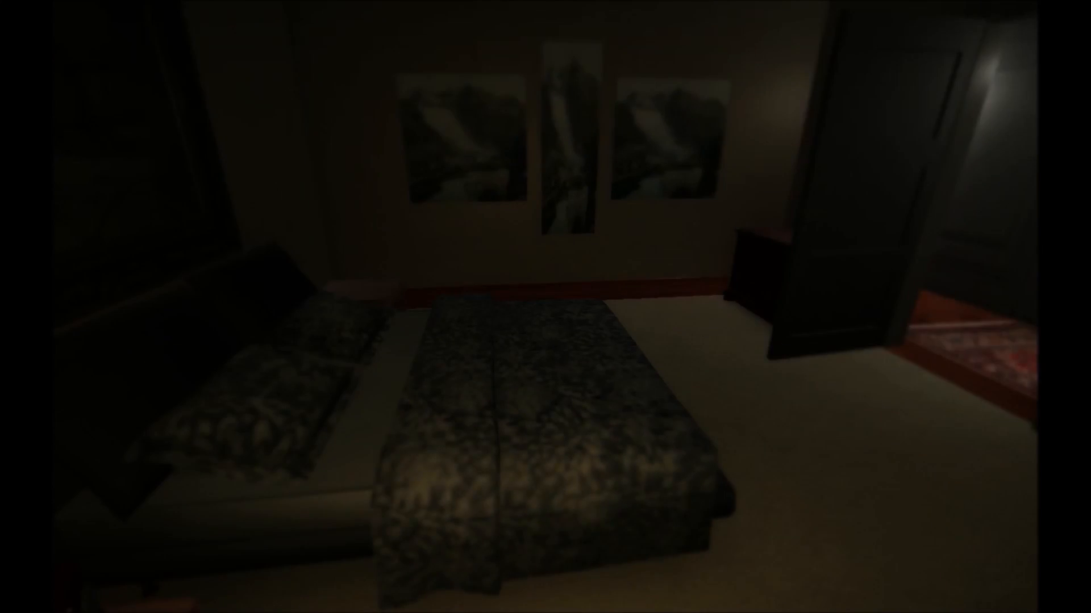
pyautogui.moveTo(545, 307)
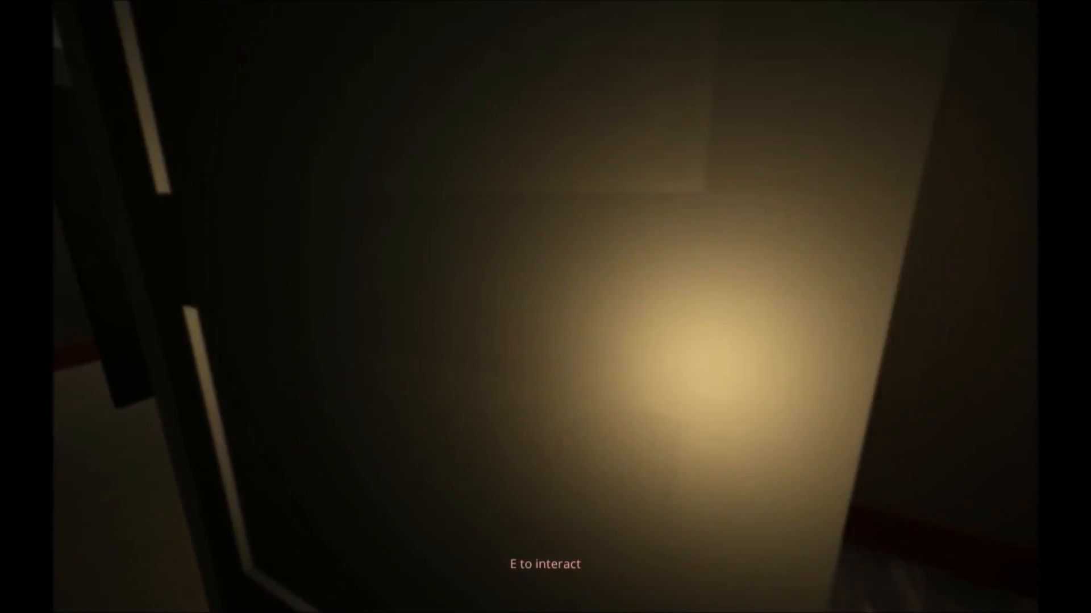
pyautogui.press('e')
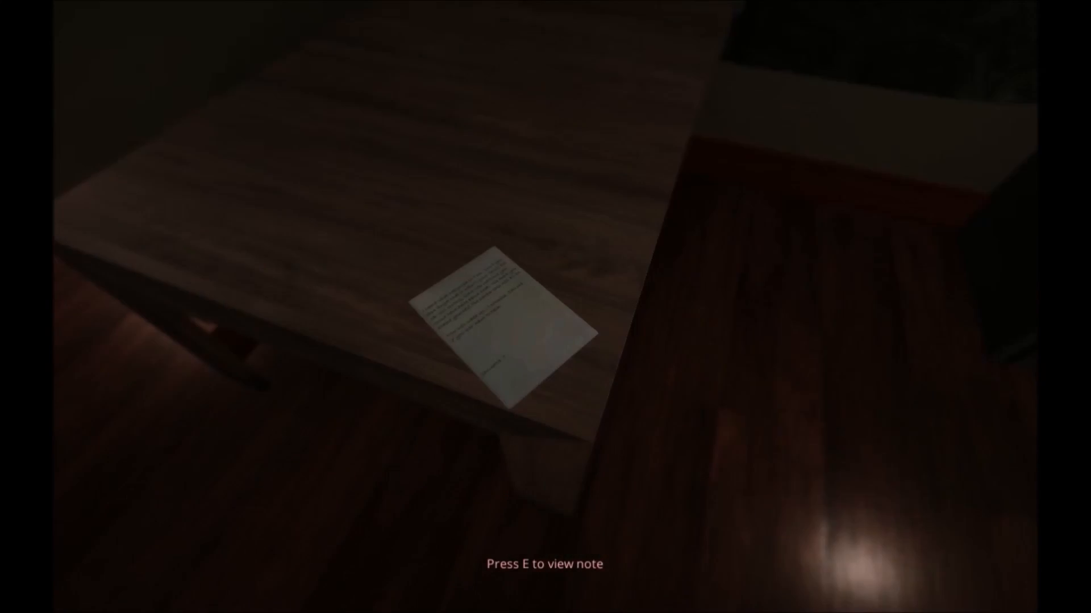
pyautogui.press('e')
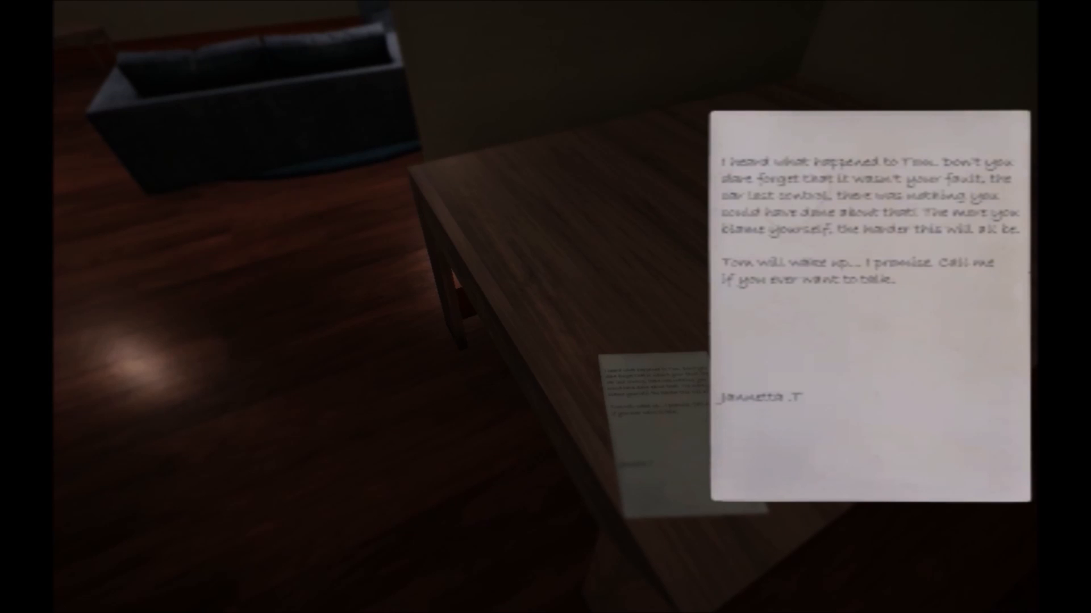
pyautogui.click(867, 309)
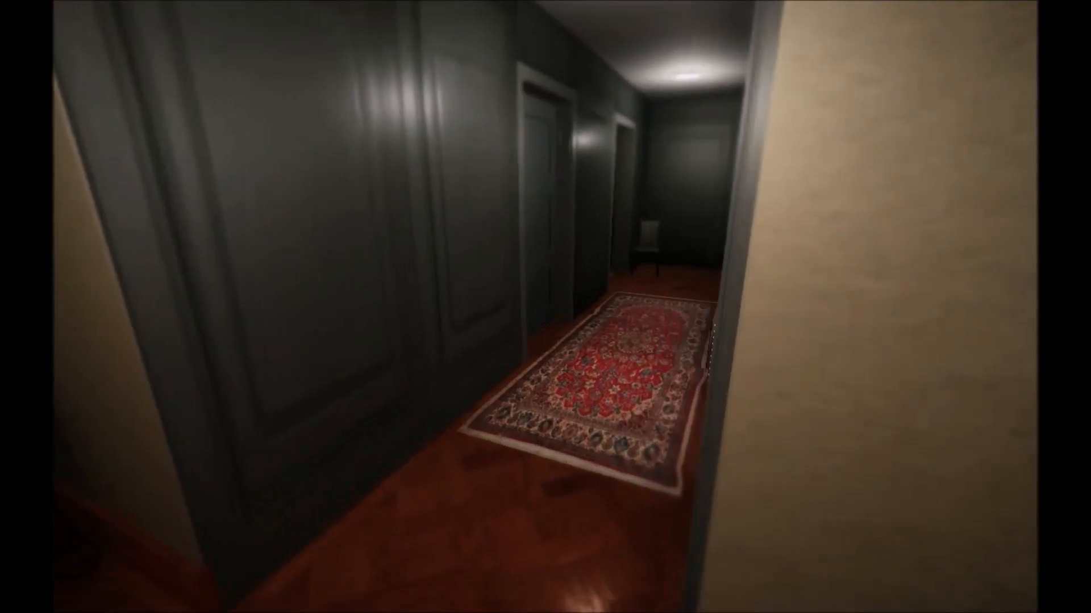
pyautogui.moveTo(545, 306)
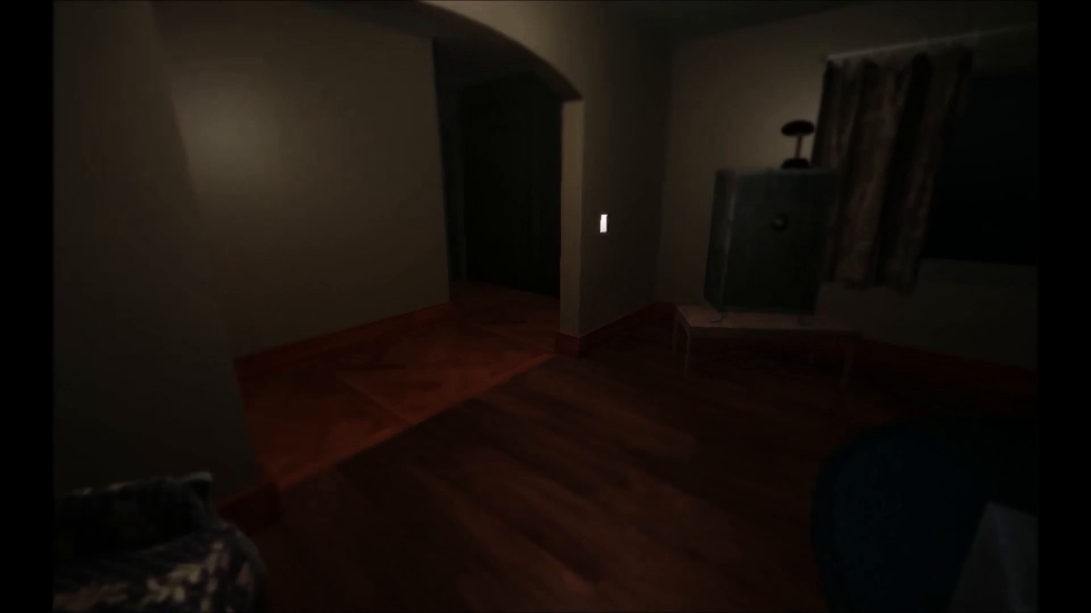
pyautogui.moveTo(546, 307)
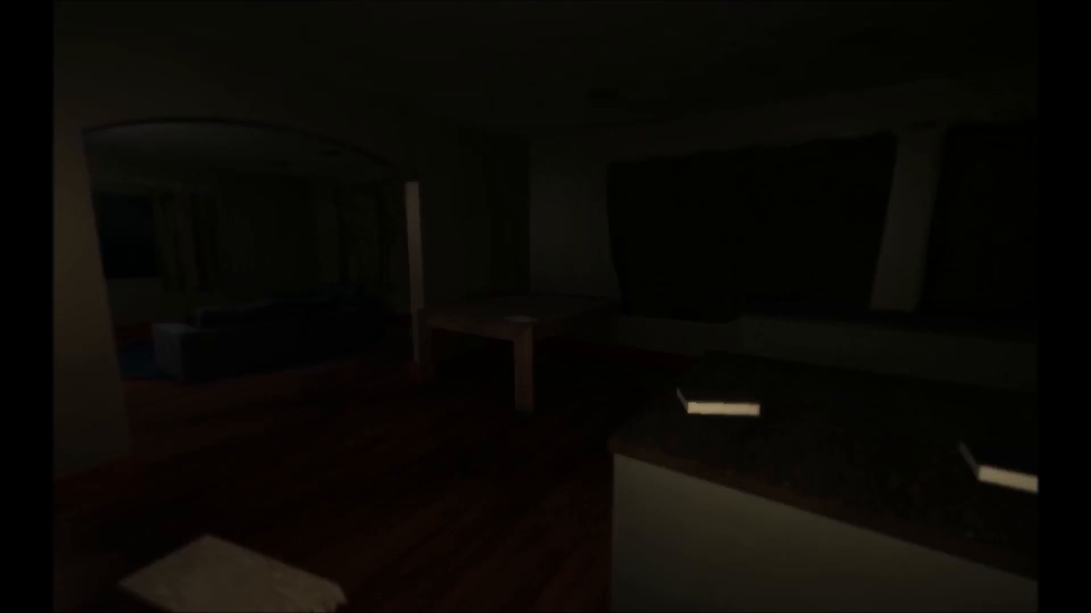
pyautogui.moveTo(545, 306)
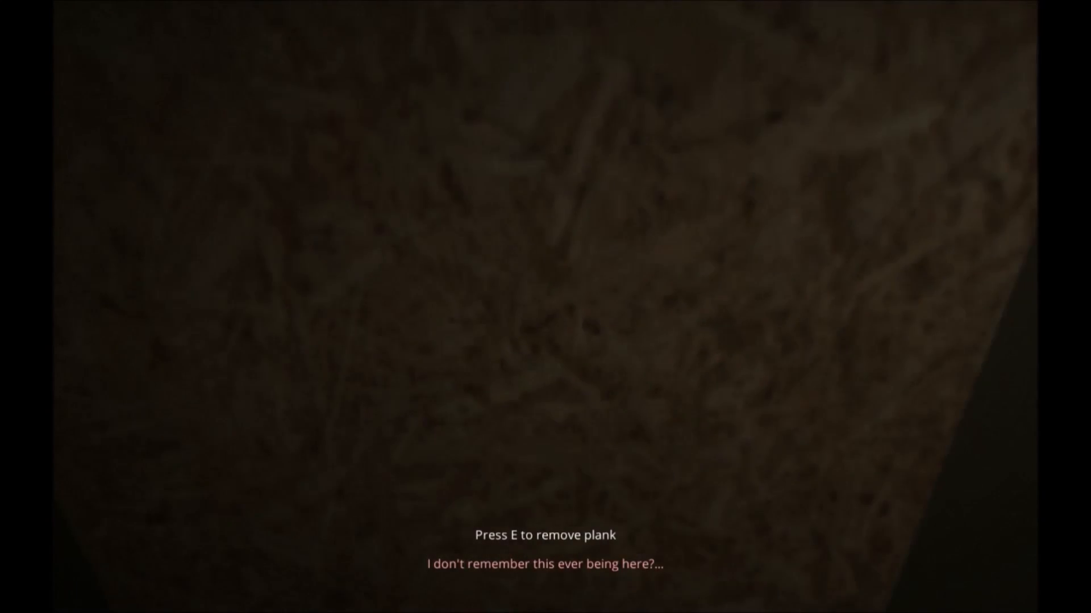
pyautogui.press('e')
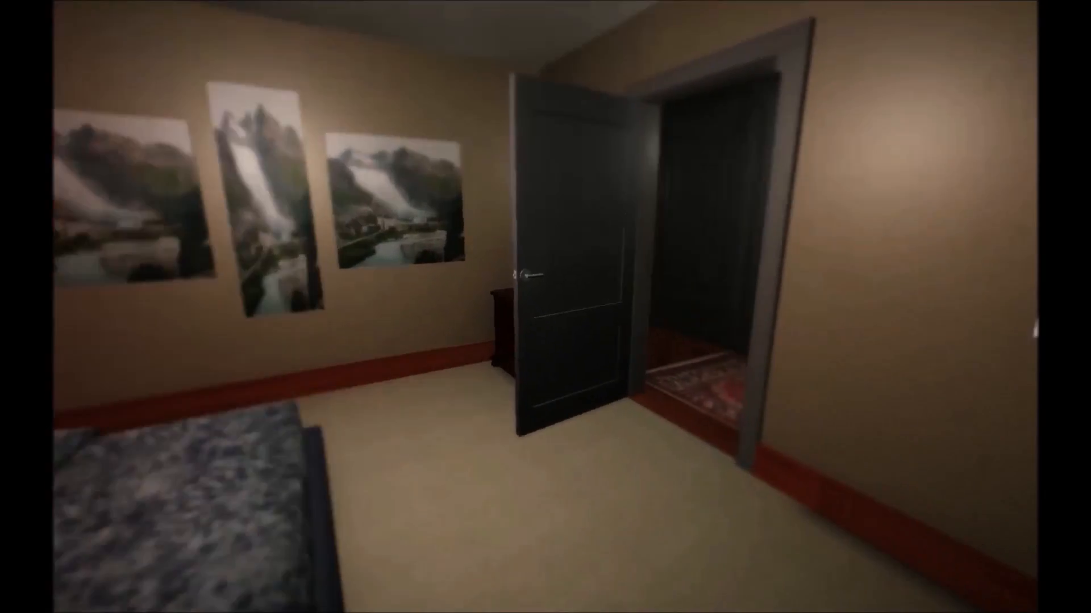
pyautogui.click(529, 279)
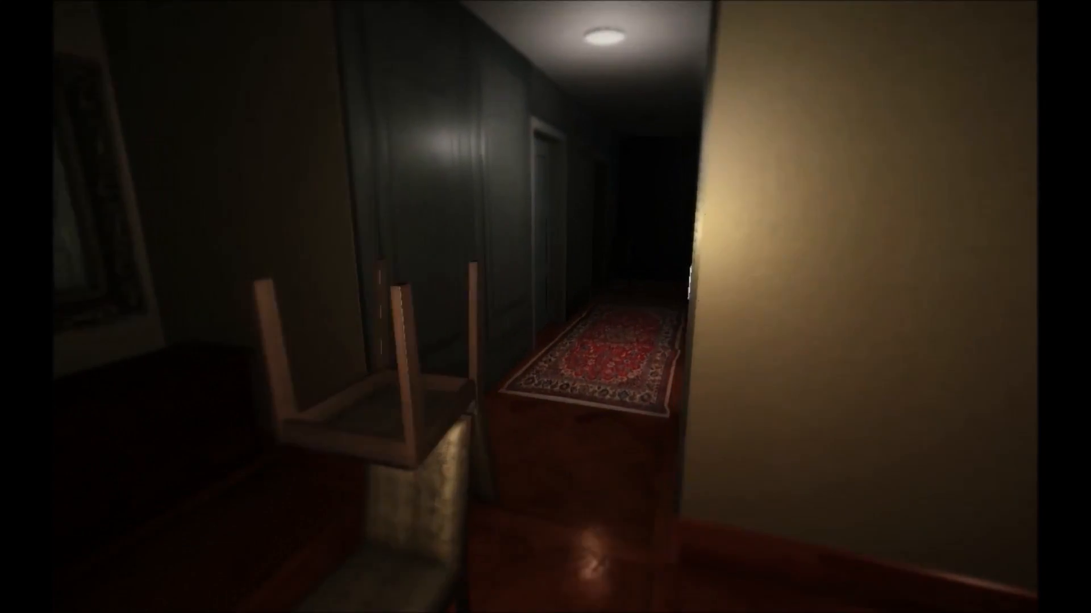
pyautogui.moveTo(545, 307)
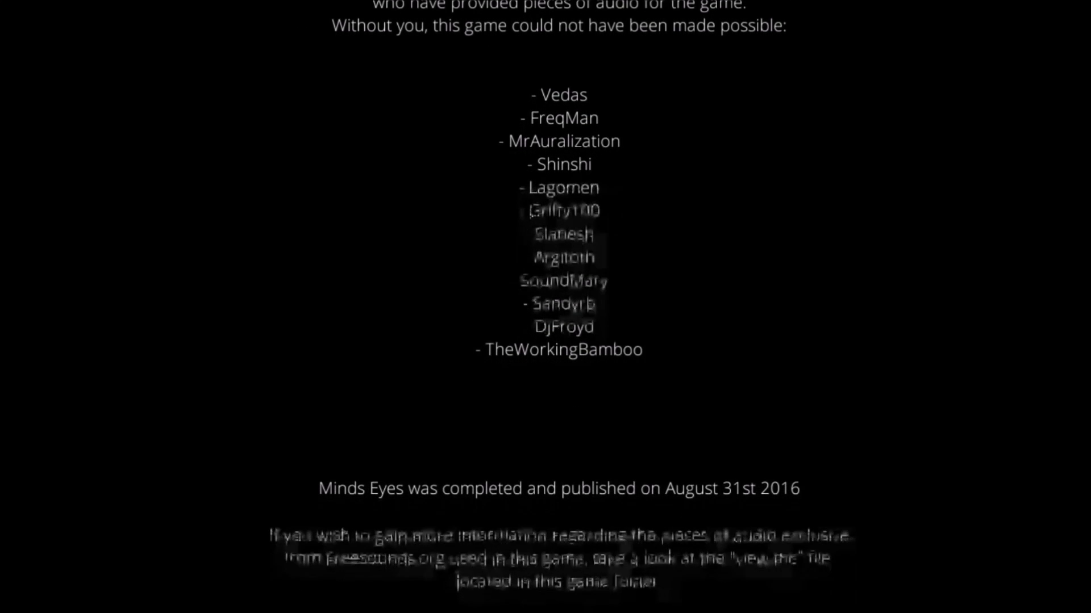
pyautogui.scroll(-3)
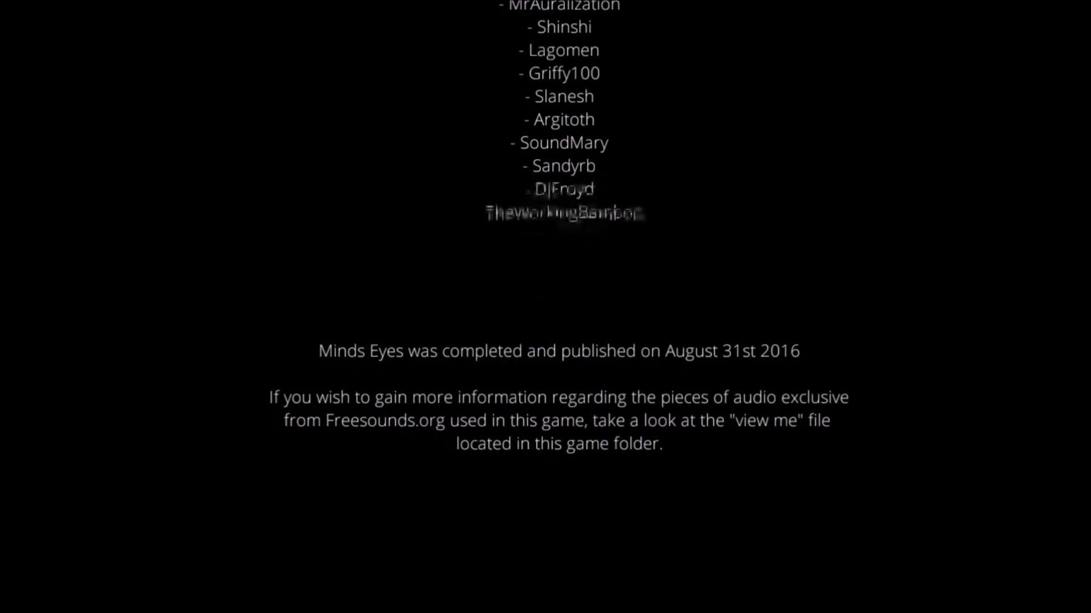
pyautogui.scroll(3)
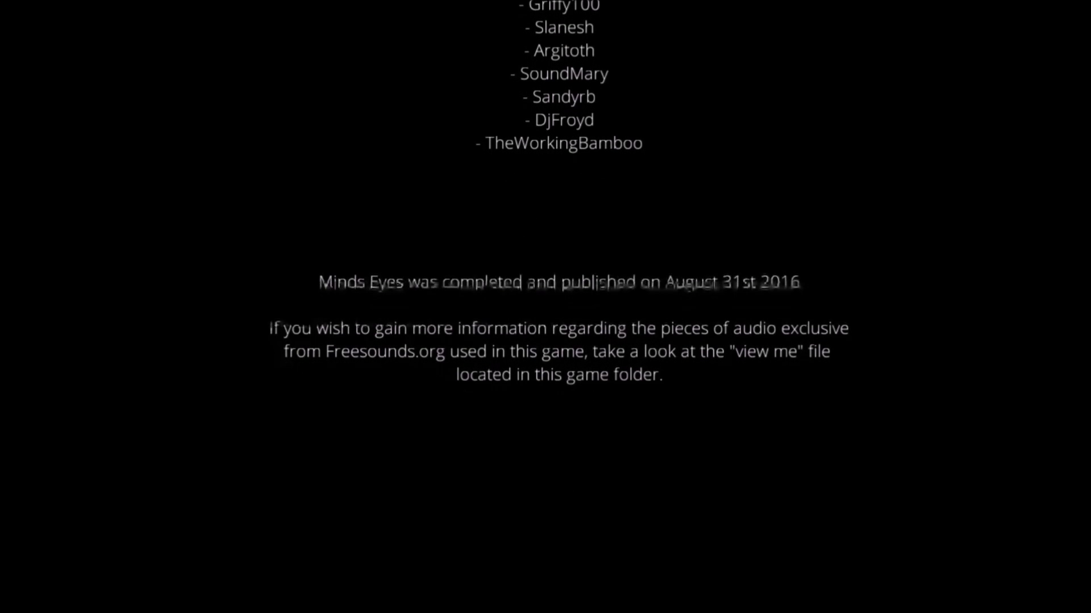